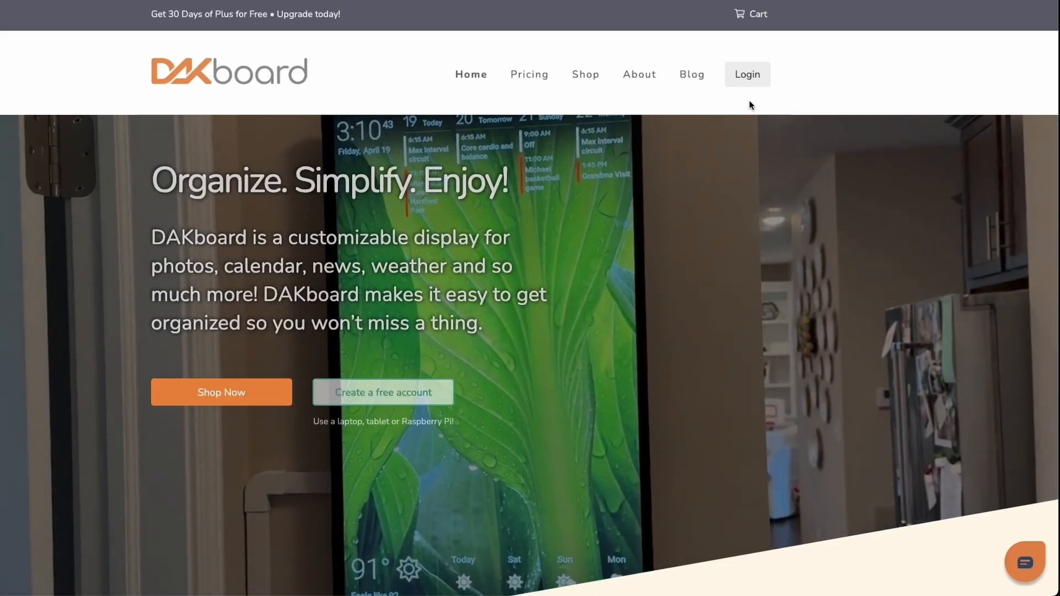
- Log in to DAKboard and open the Home screen's editor
click(746, 74)
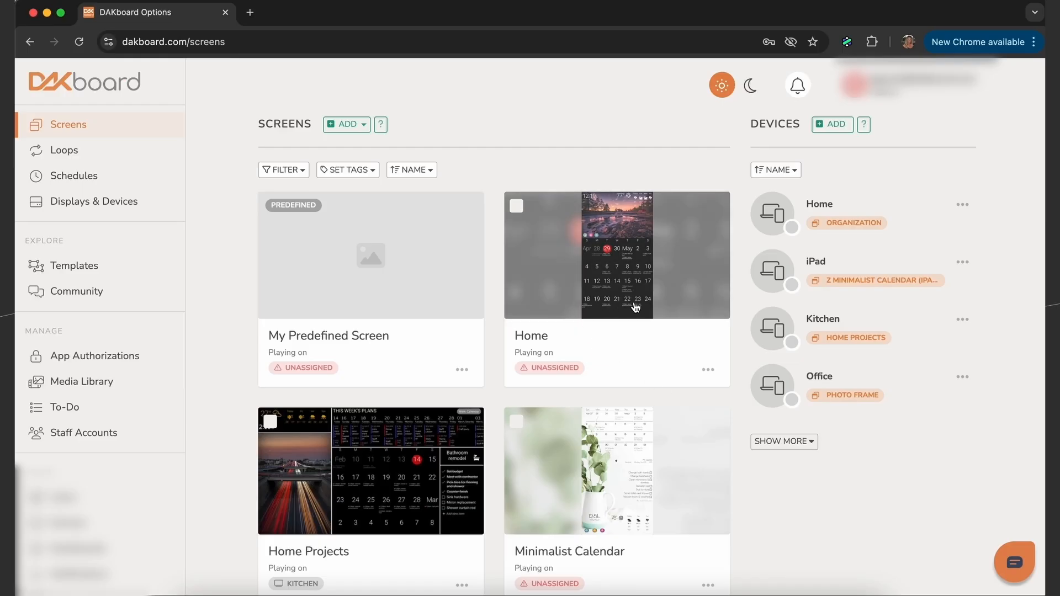
click(616, 255)
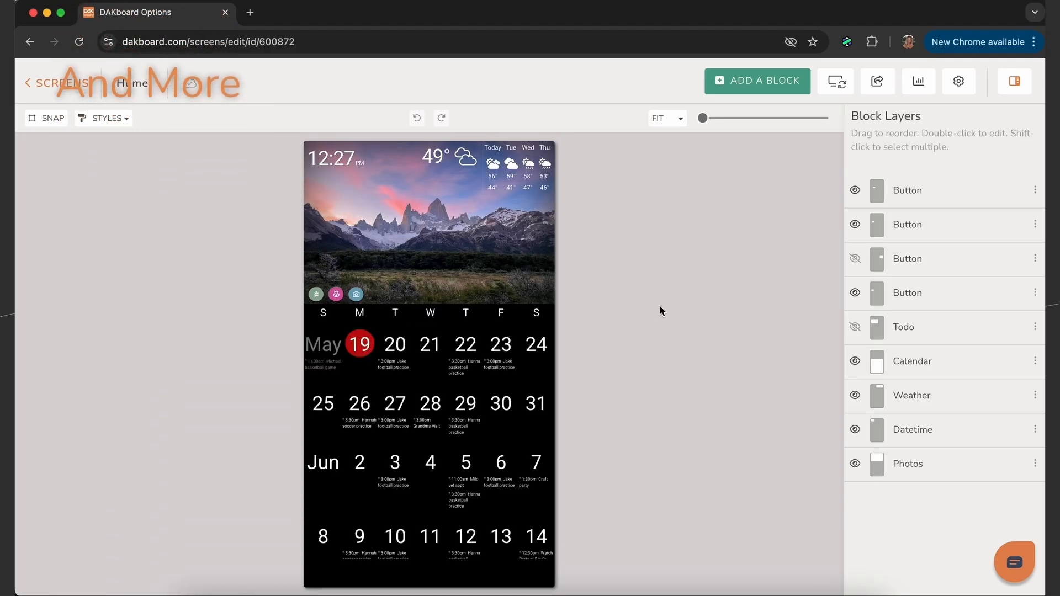
- Open My Predefined Screen and review its Layout, Calendars and Date/Time settings
click(60, 82)
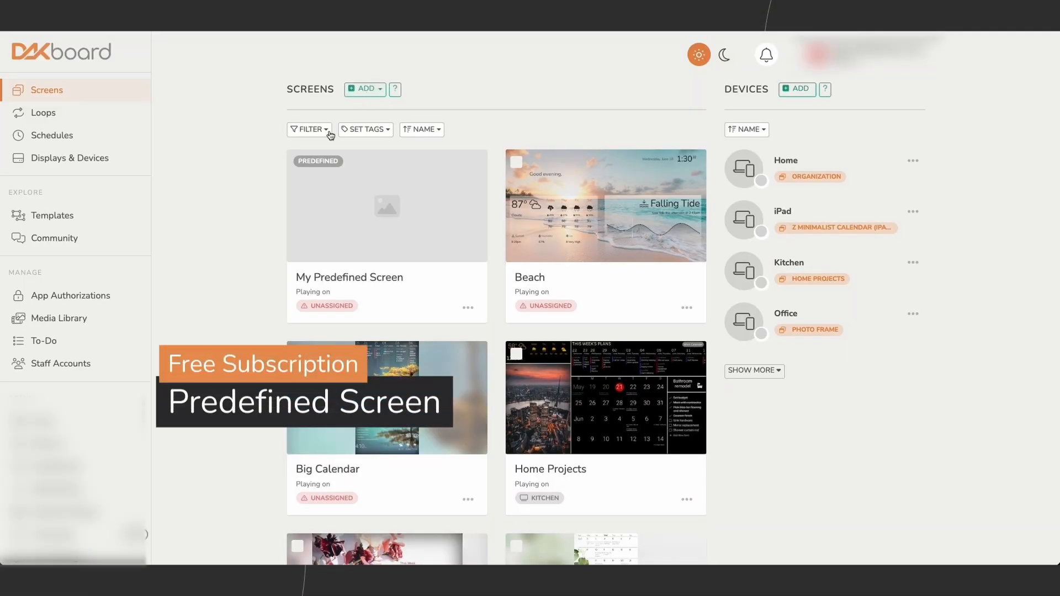
click(386, 206)
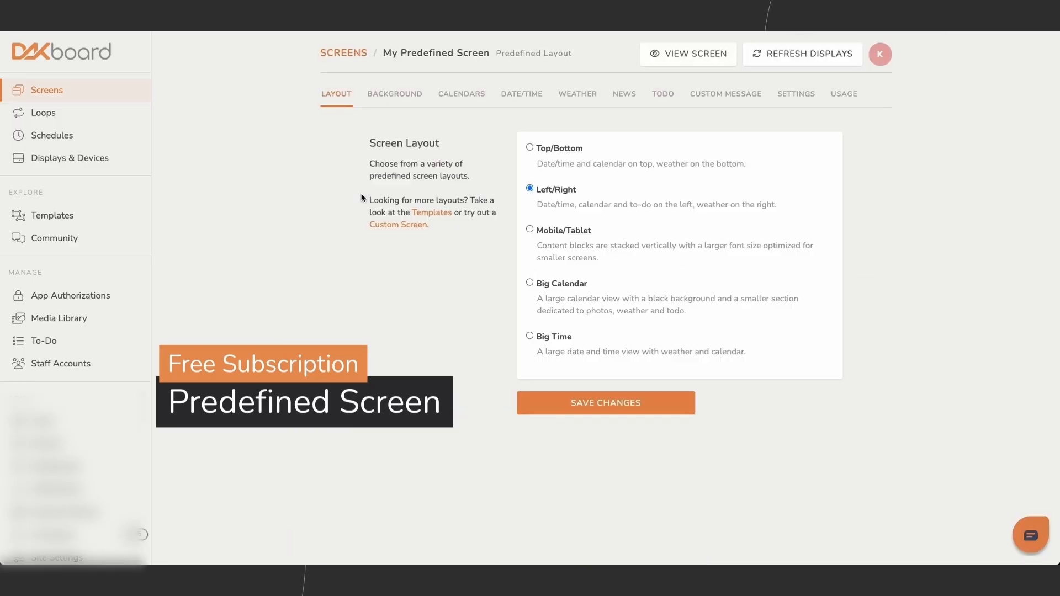
click(530, 283)
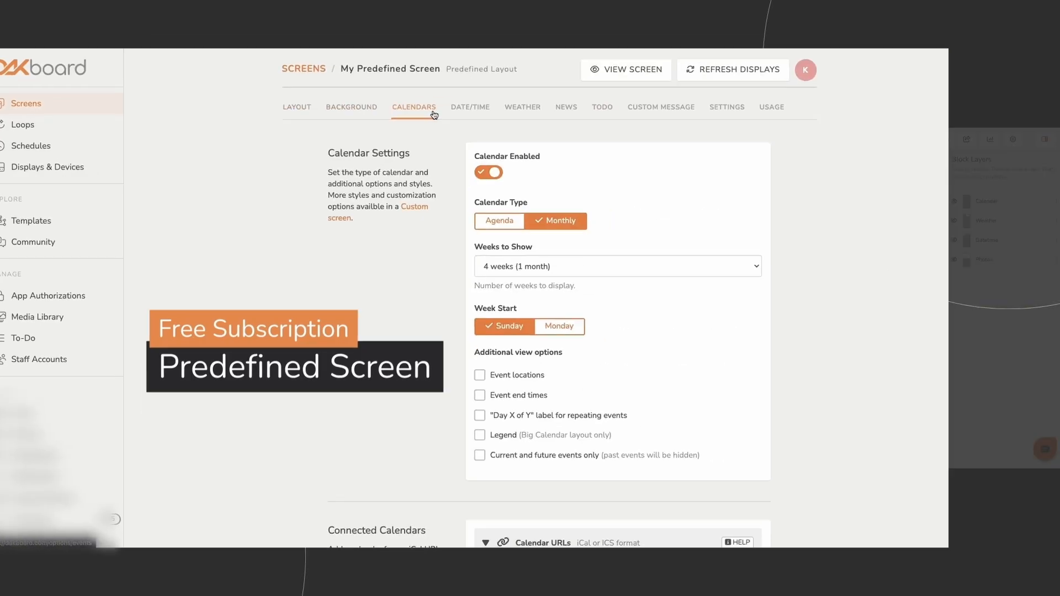
click(469, 106)
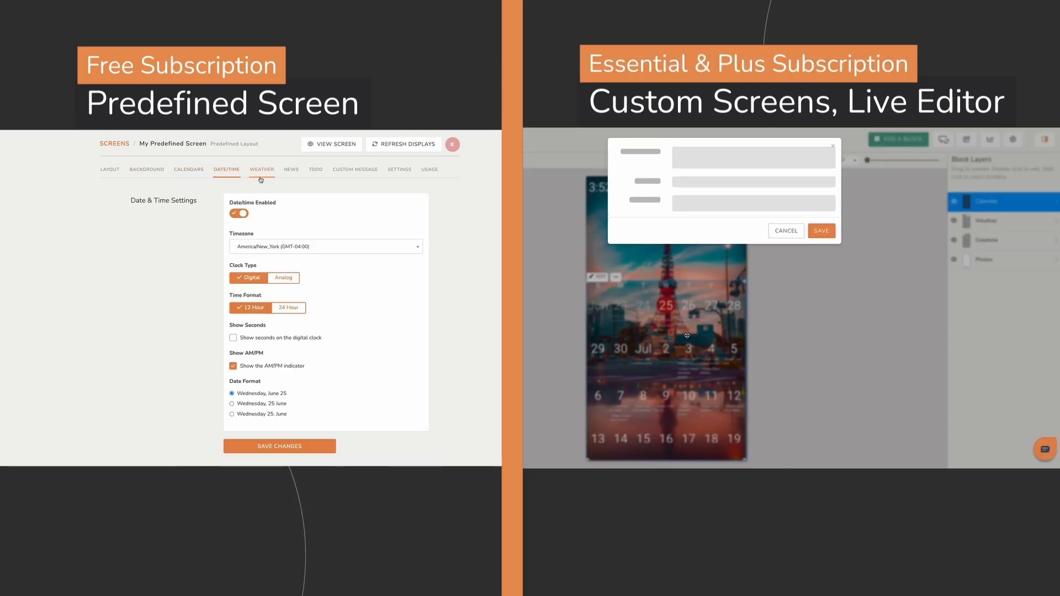
- Save the Syracuse, New York weather settings and open a Big Calendar block's settings
click(315, 169)
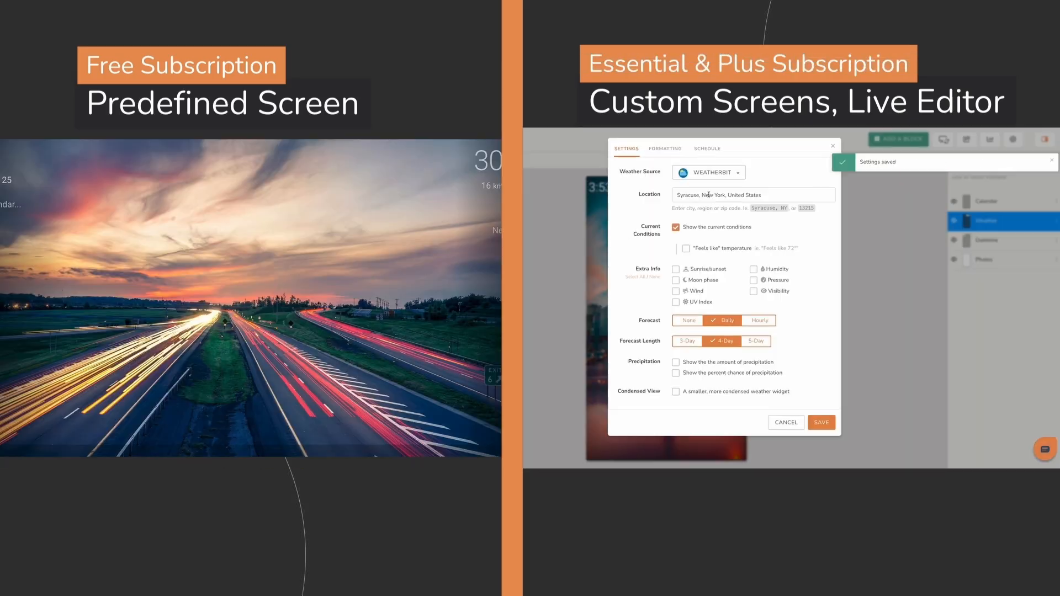
click(821, 421)
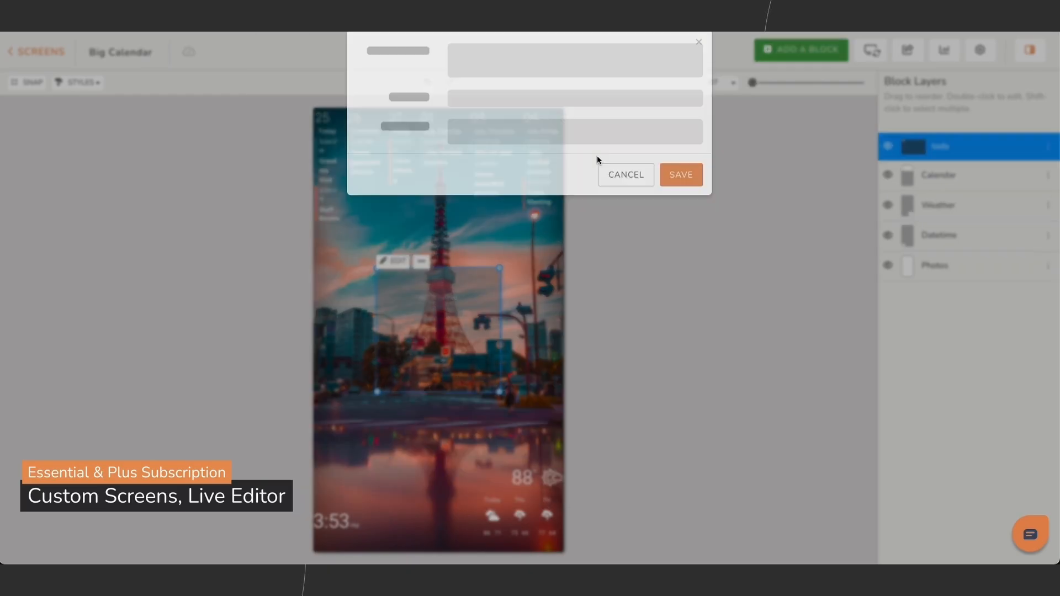
click(680, 174)
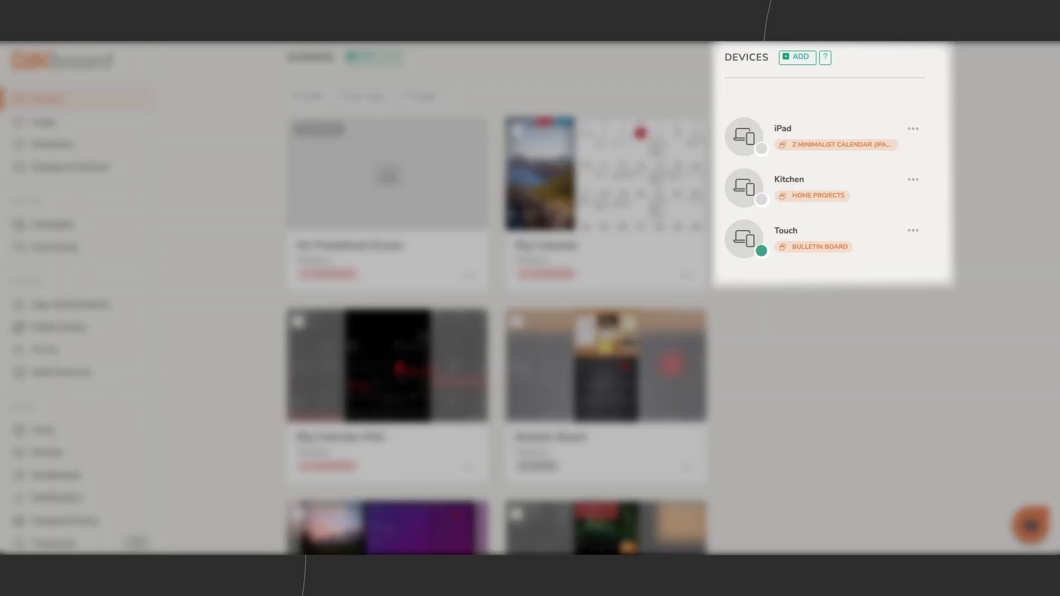
- Open the Assign a Screen, Loop or Schedule dialog from a device's screen tag
click(819, 246)
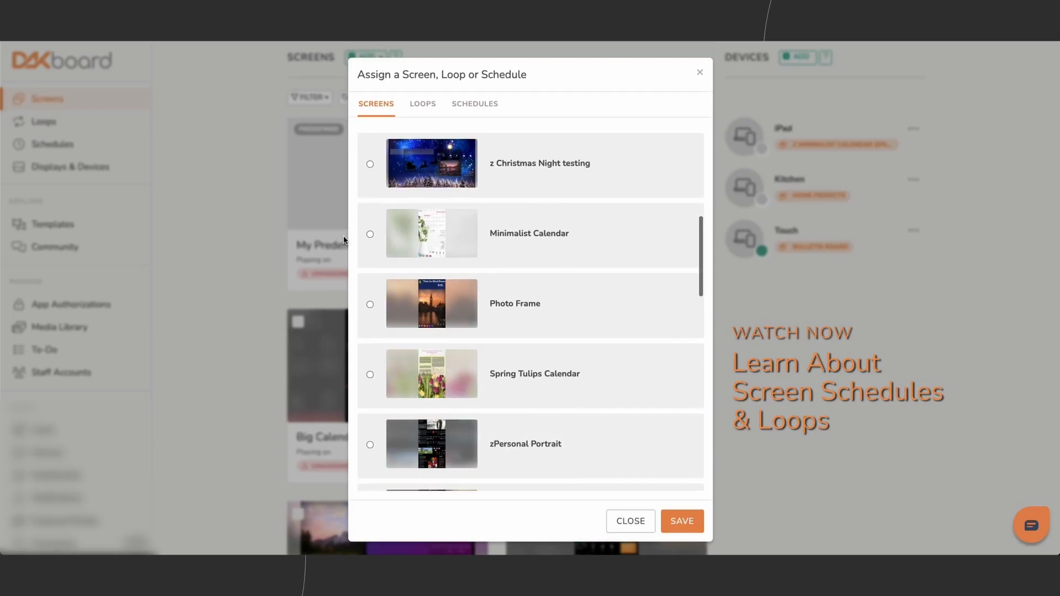
click(680, 520)
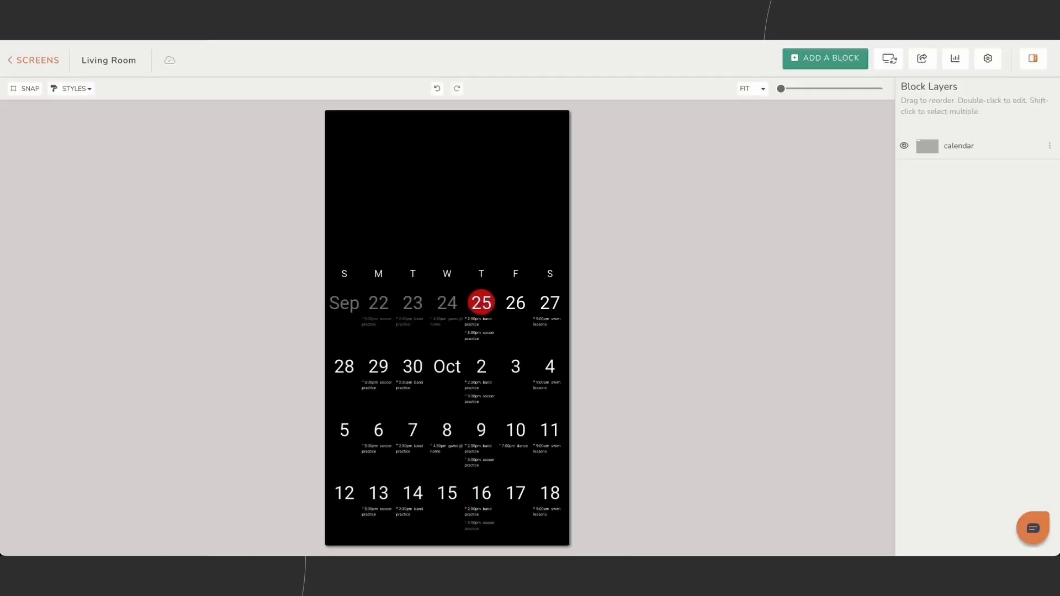
- Add Photos, Weather, Date and time, and Todo blocks to the Living Room screen
click(824, 58)
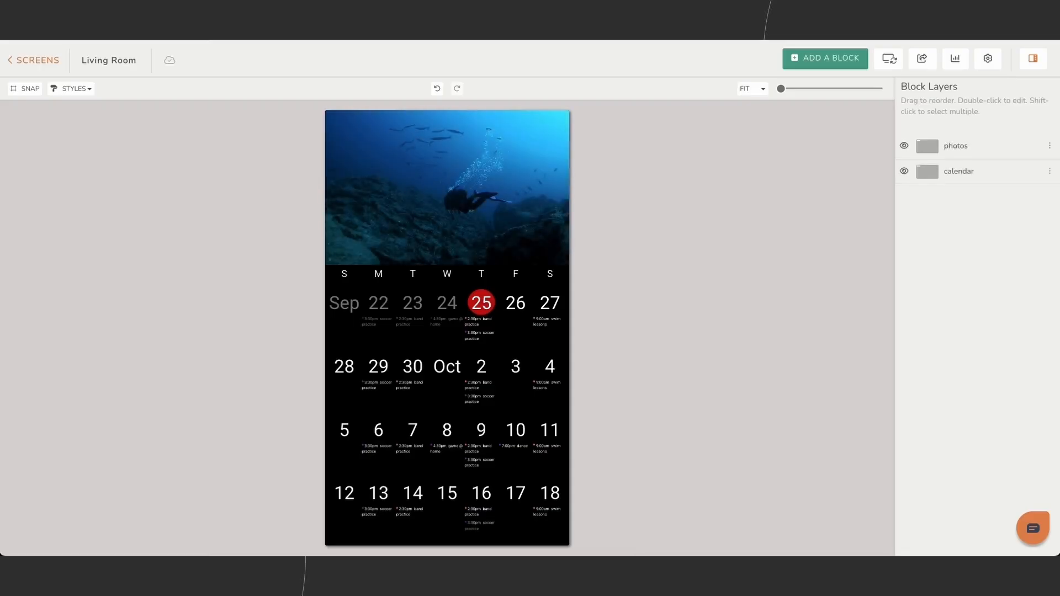
click(824, 58)
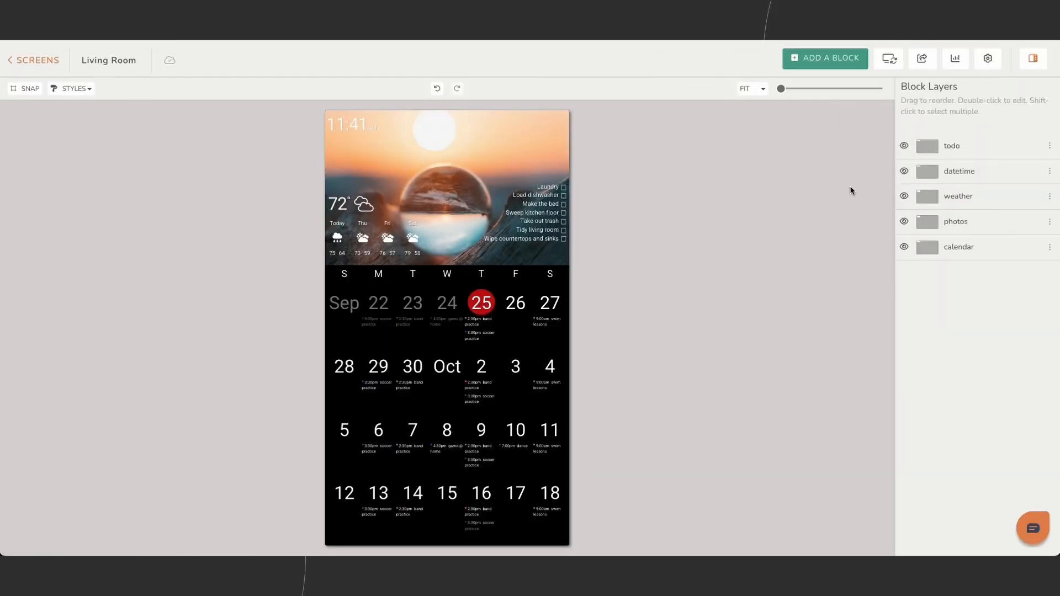
click(824, 58)
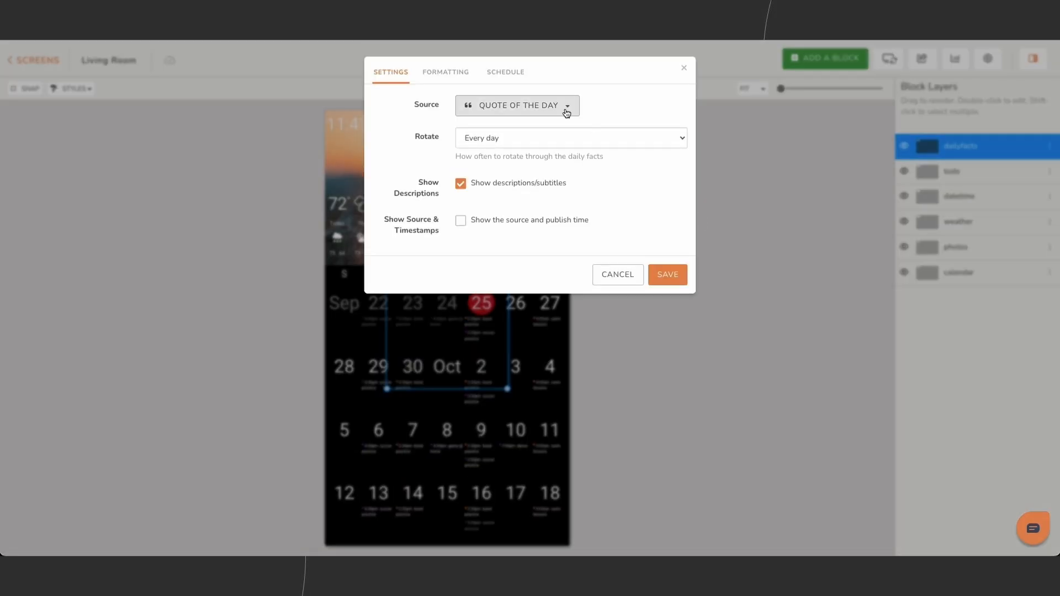
- Add a Quote of the Day block with teal text and make the to-do text green
click(445, 72)
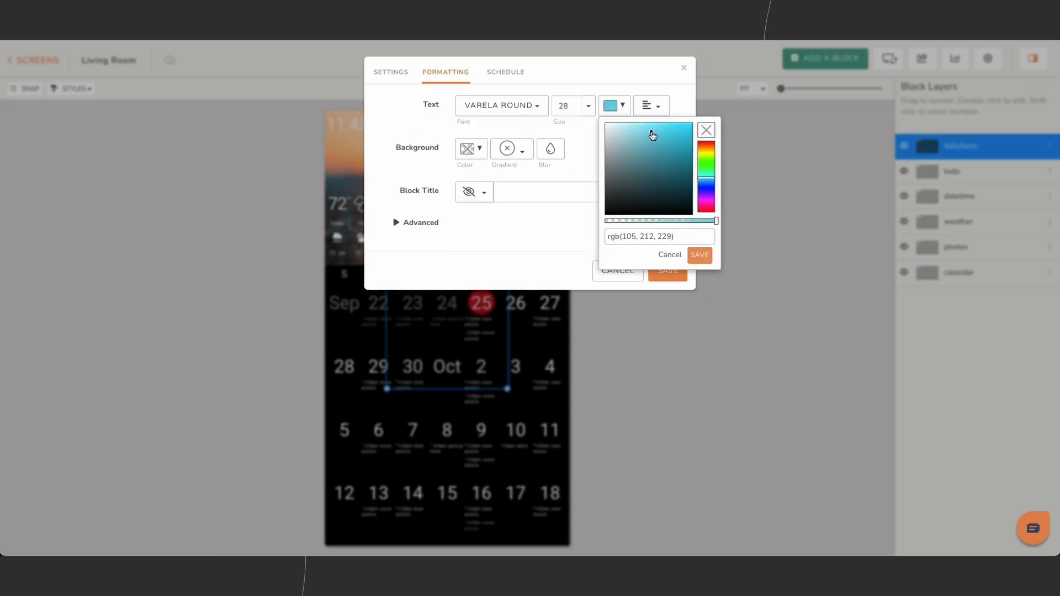
click(699, 255)
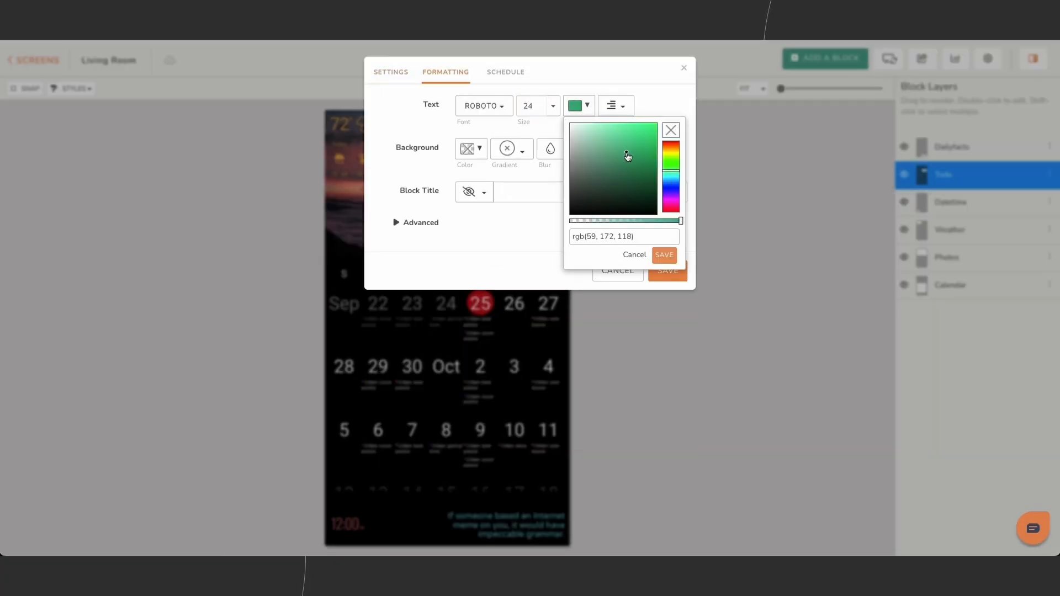
click(662, 255)
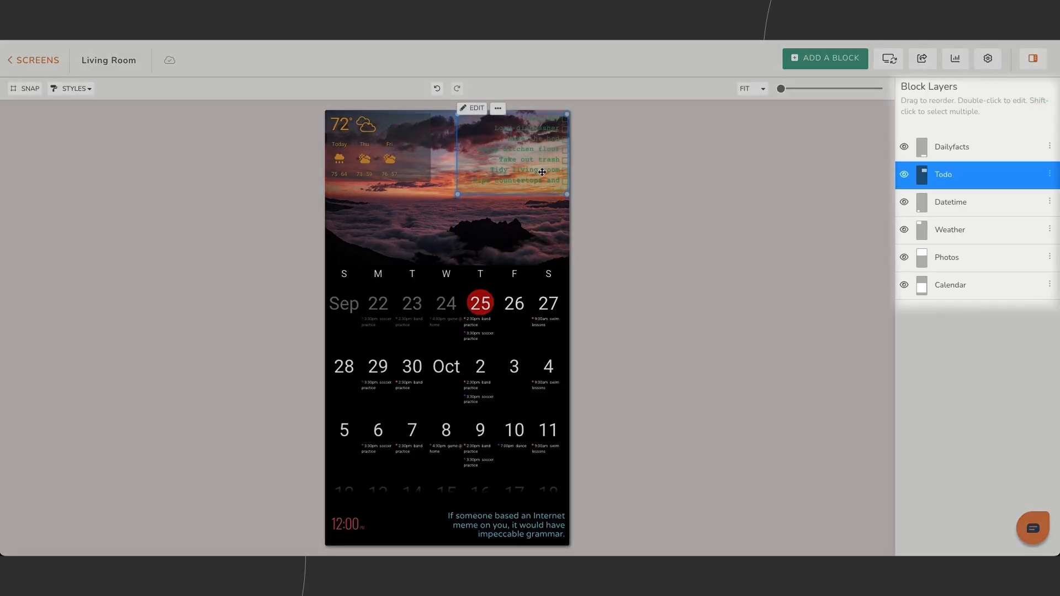
- Give the airport delays block a pink background and save it
click(946, 256)
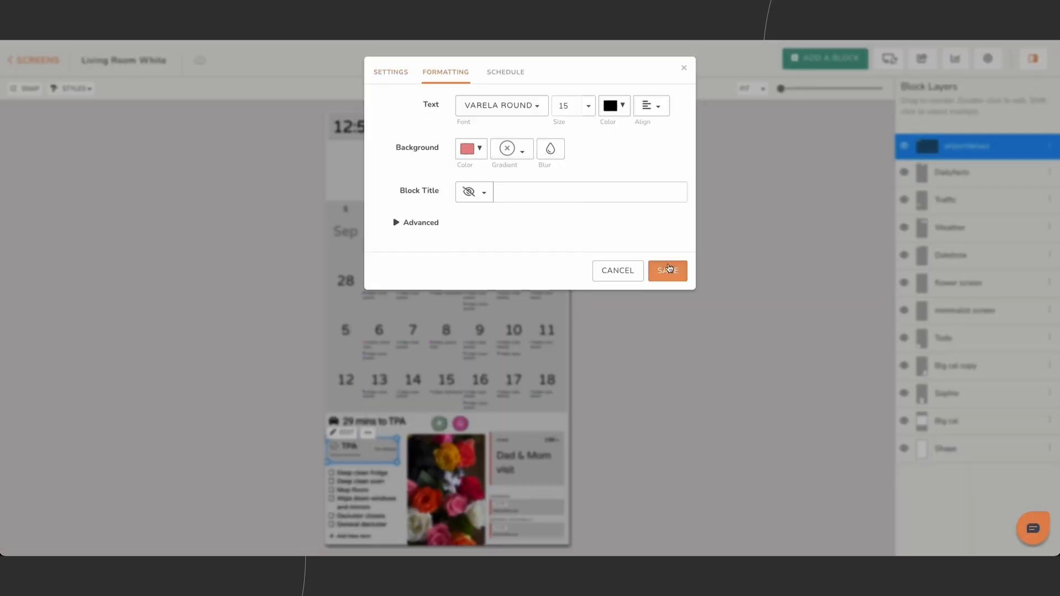
click(824, 58)
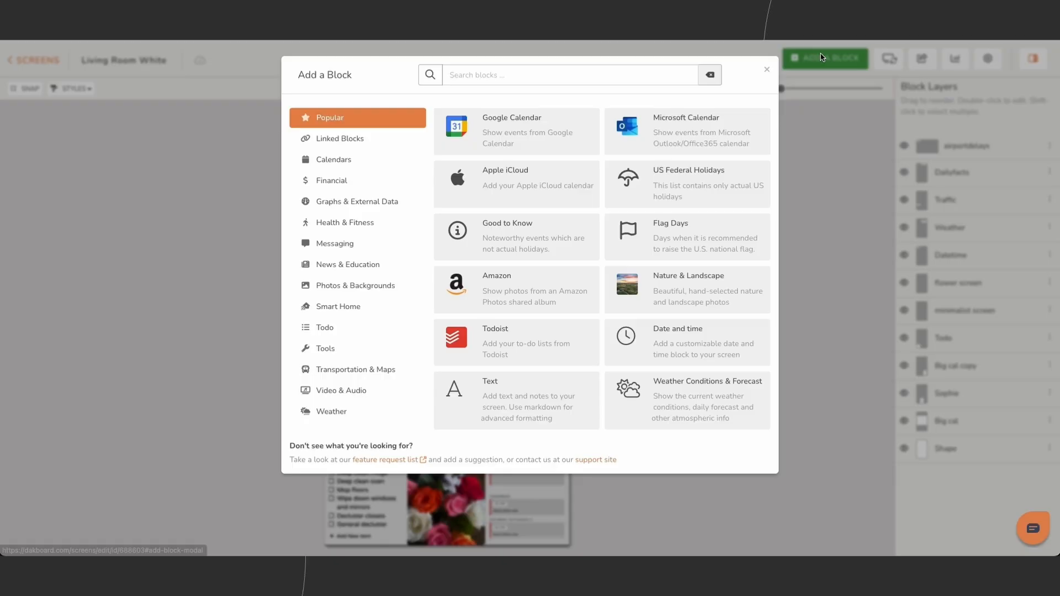